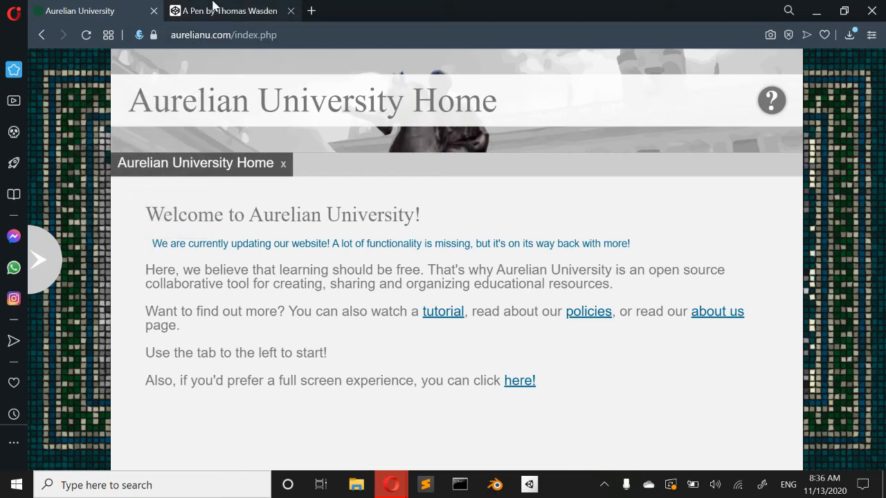
Title the pen 'Animation' and collapse the HTML and CSS panels so JavaScript fills the column.
left_click(230, 11)
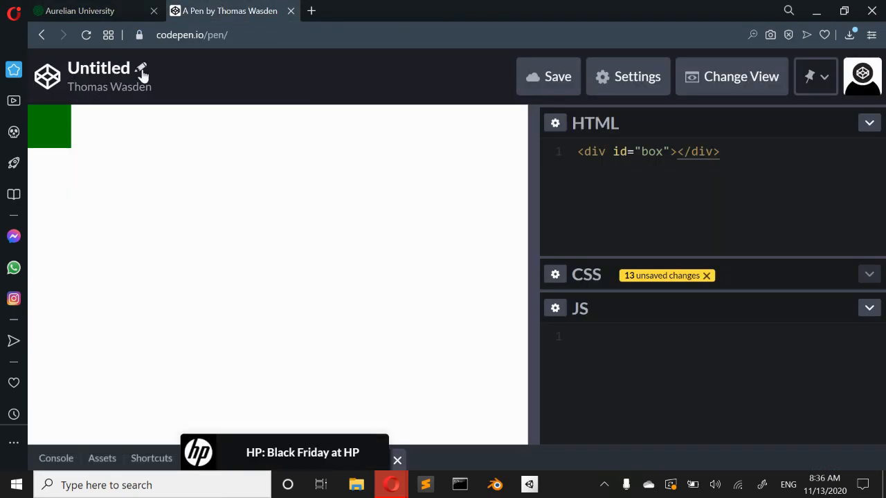
type("Animation")
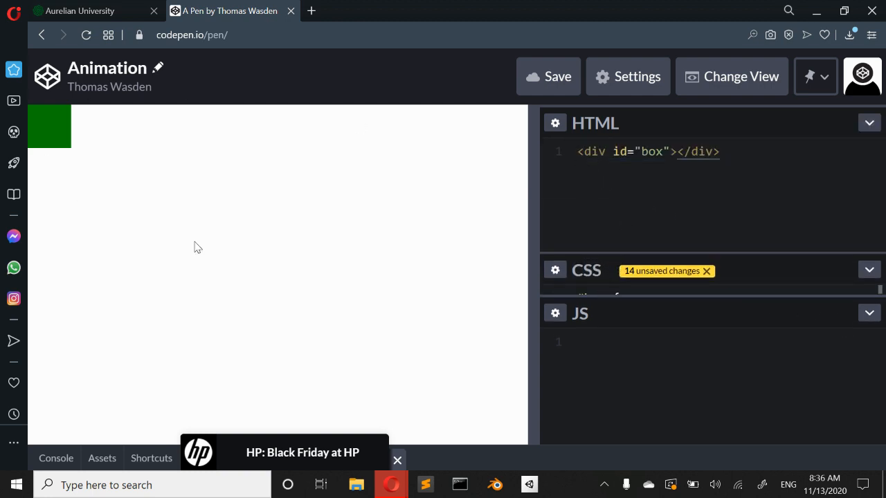
left_click(869, 122)
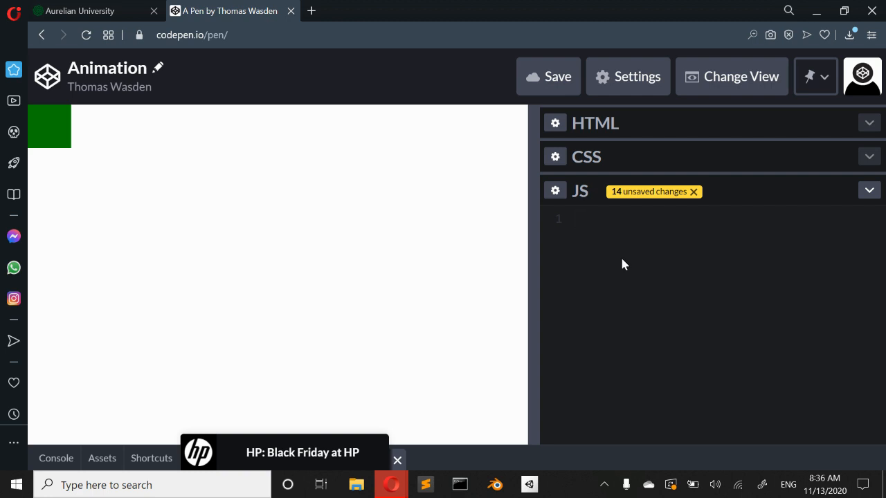
Write window.addEventListener("load", function() { }); and fix the 'funciton' typo.
left_click(577, 218)
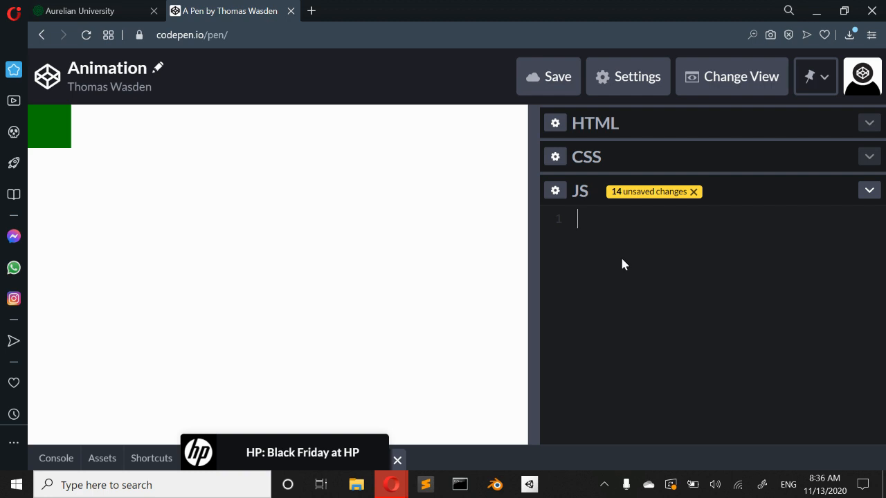
type("window.")
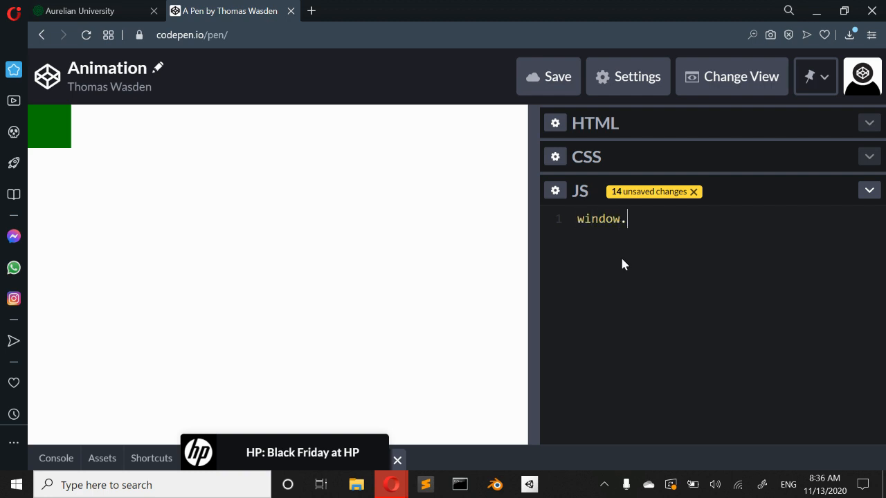
type("add")
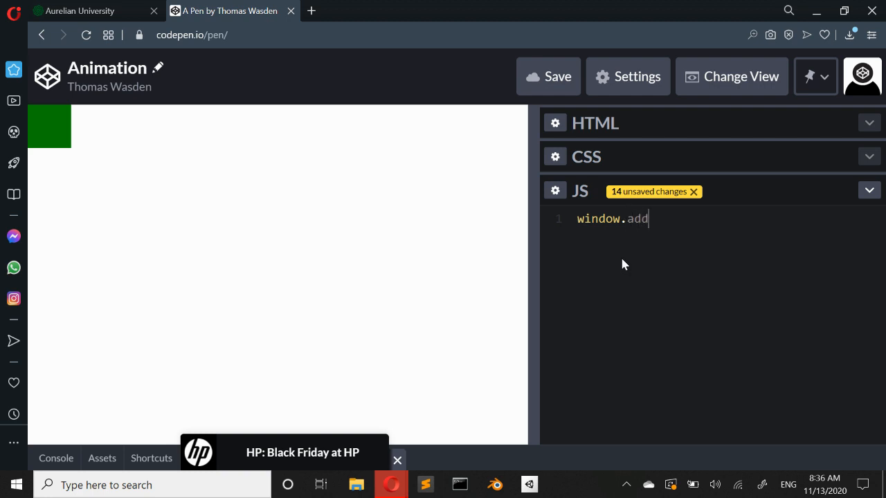
type("EventListener")
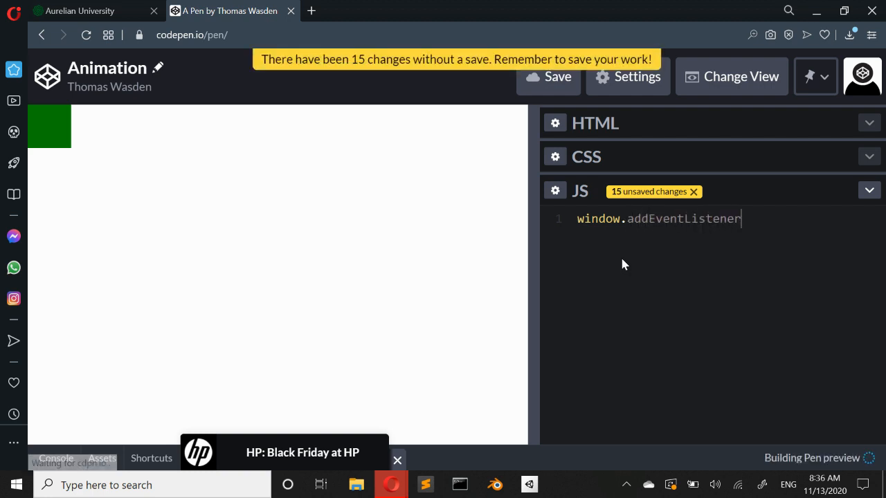
type("(funciton()")
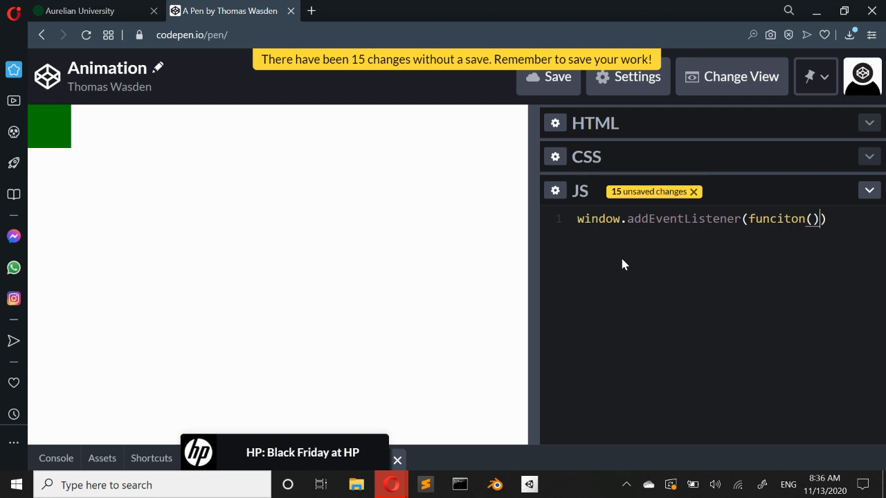
key("Enter")
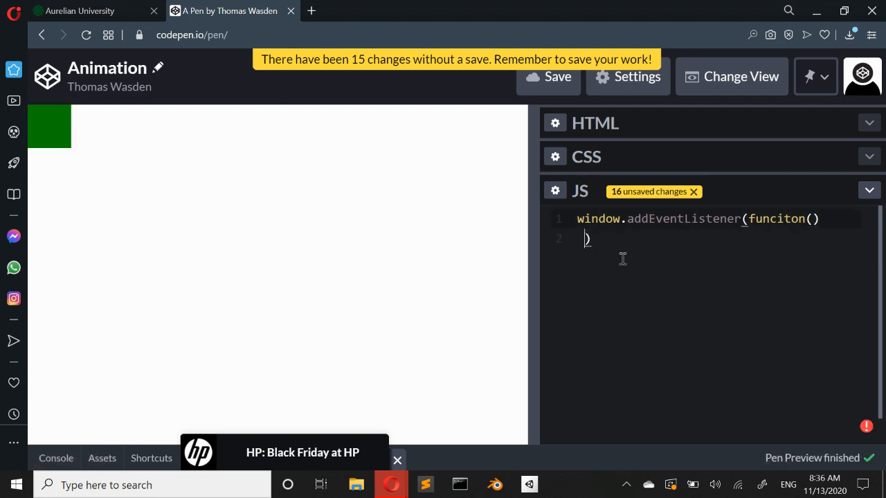
type("{},")
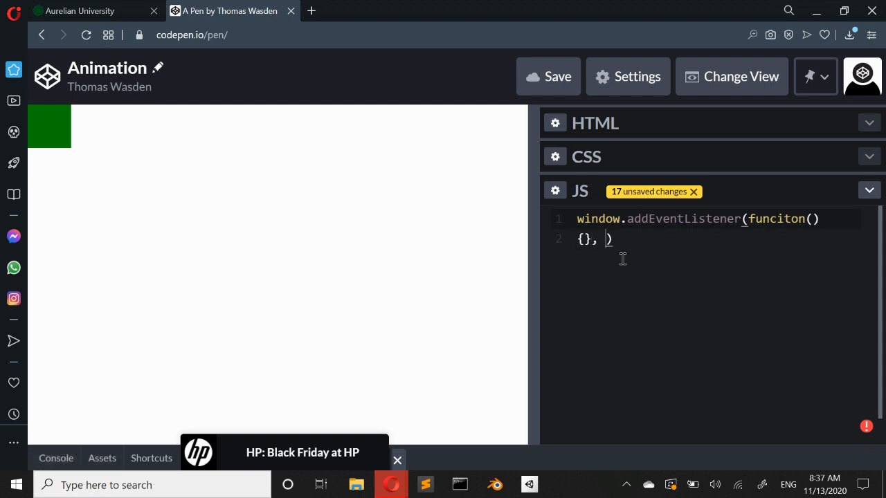
type(";")
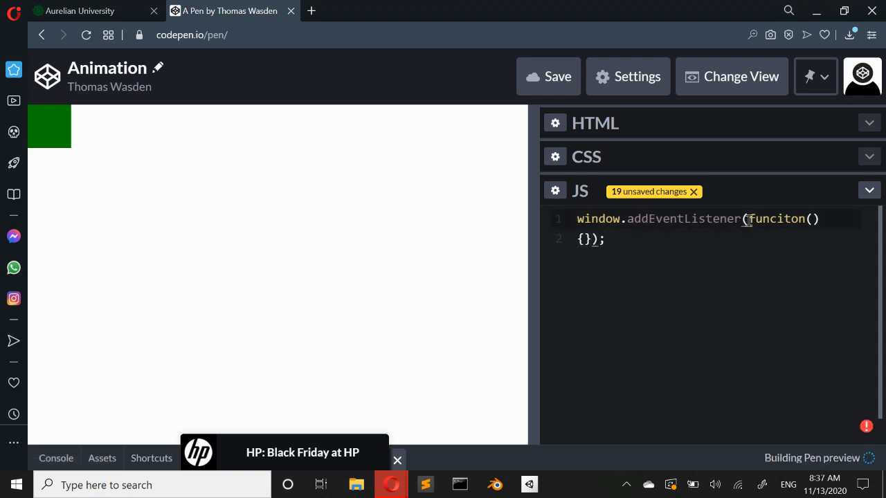
type("\"load\",")
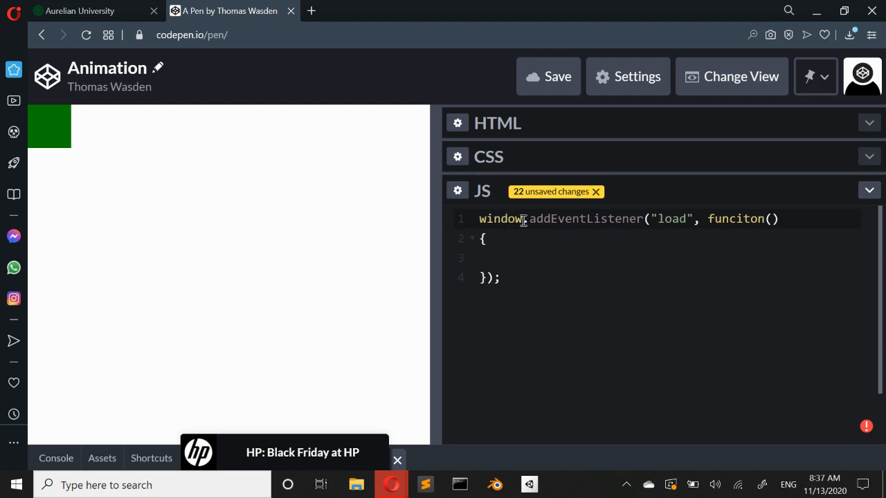
mouse_move(717, 222)
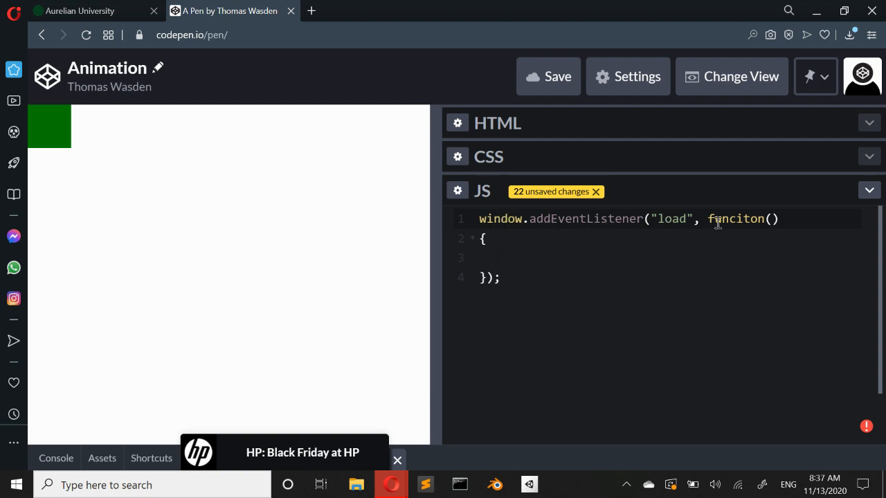
left_click(751, 218)
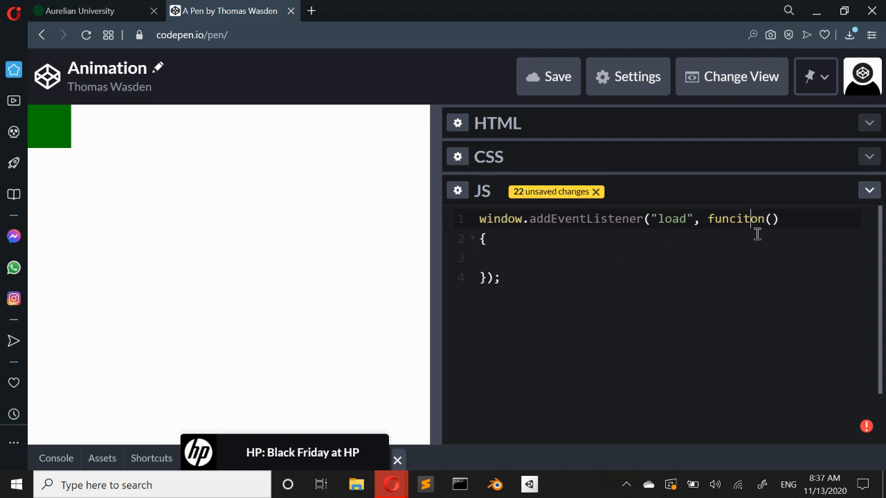
type("function")
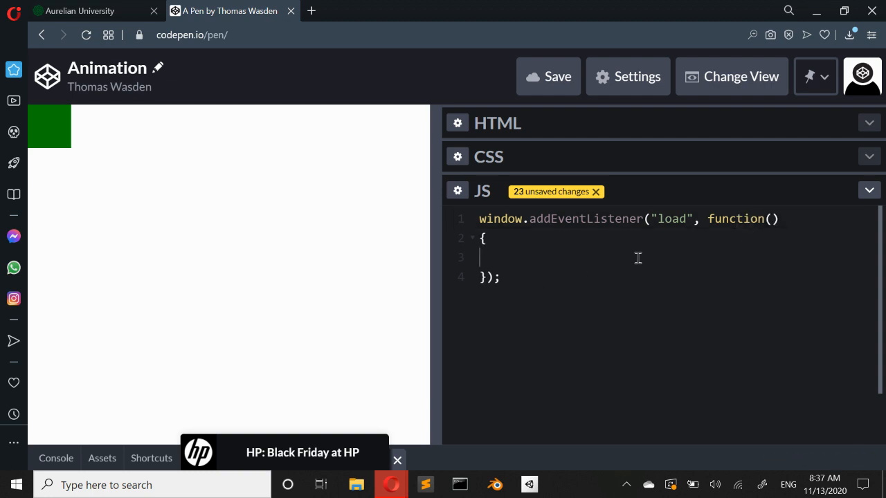
key("Tab")
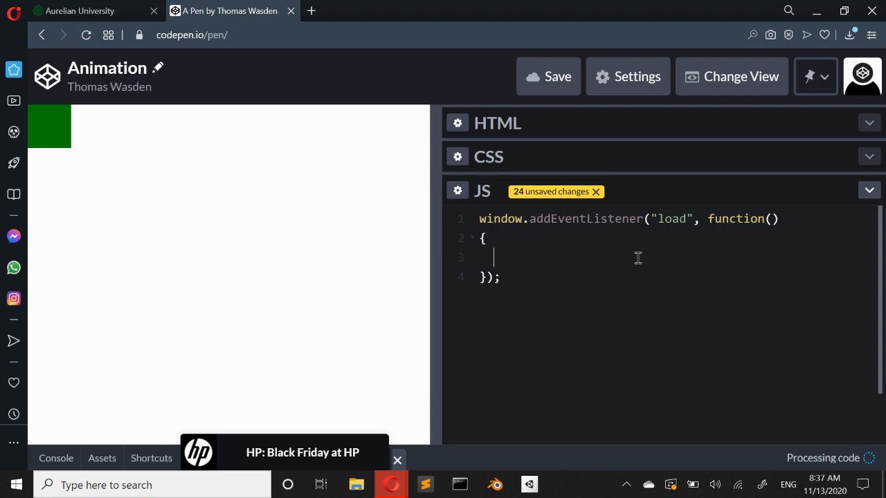
mouse_move(591, 206)
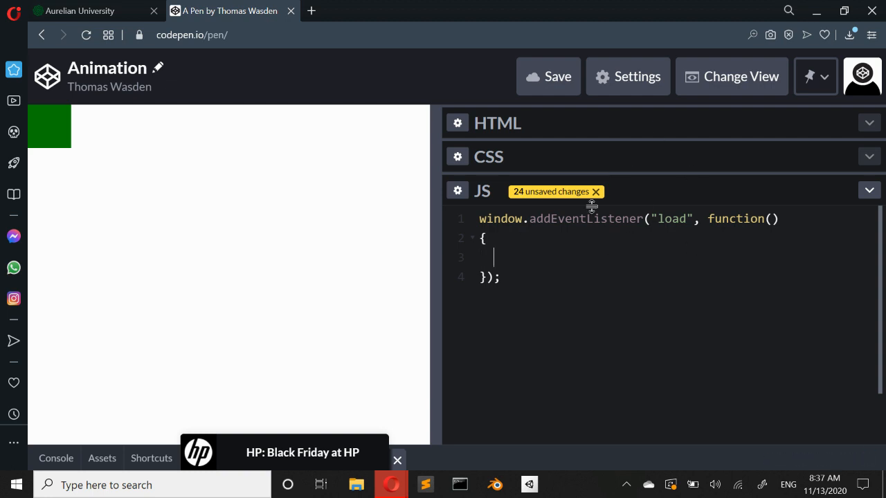
mouse_move(615, 226)
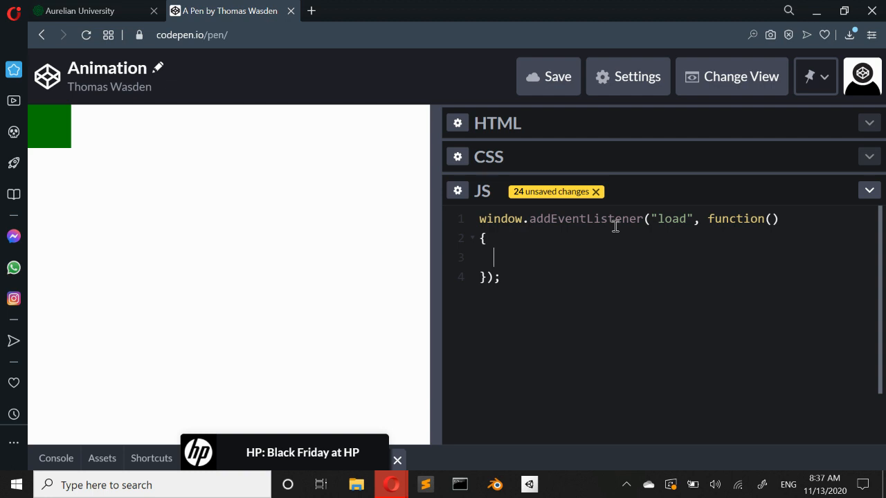
mouse_move(591, 235)
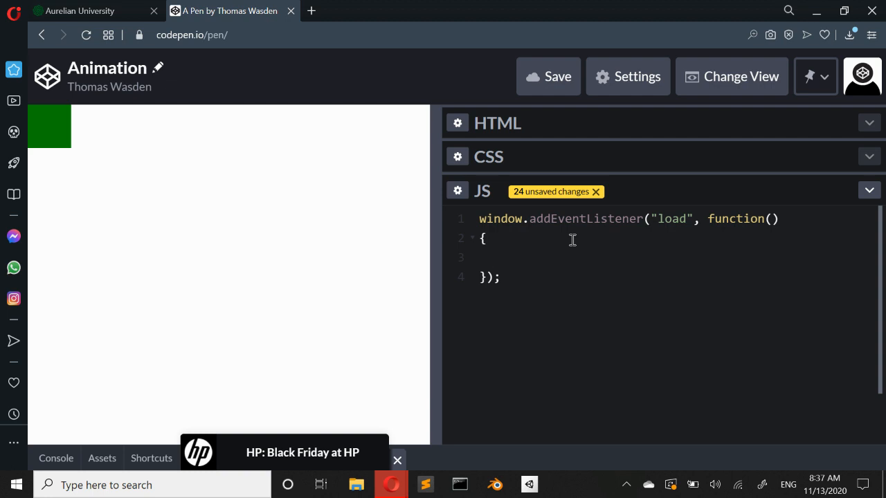
Inside the load handler, add const box = document.getElementById("box").
left_click(492, 257)
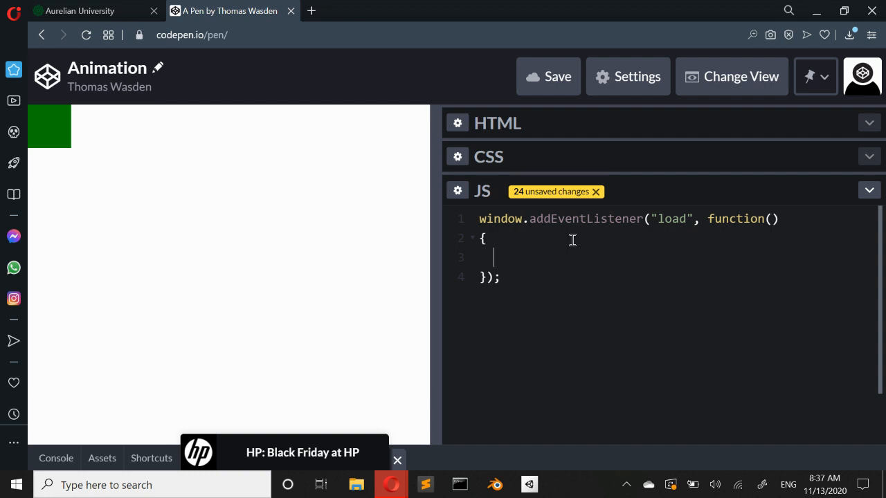
type("const box")
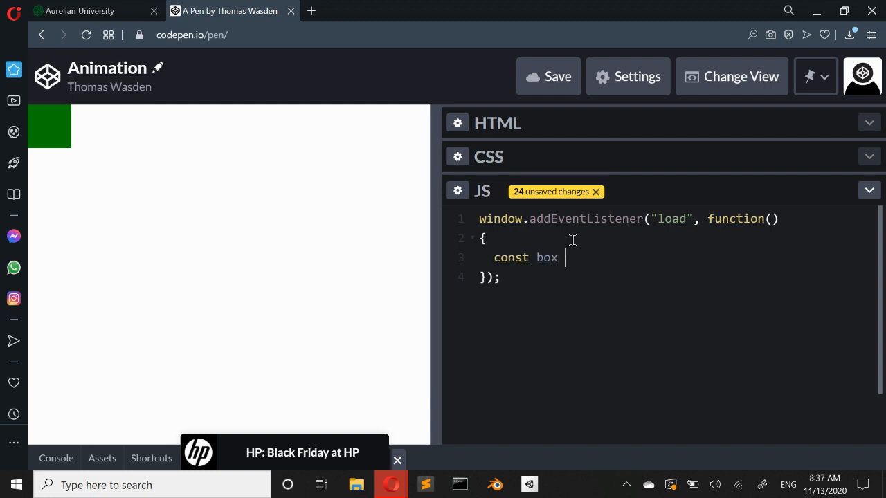
type("= document.")
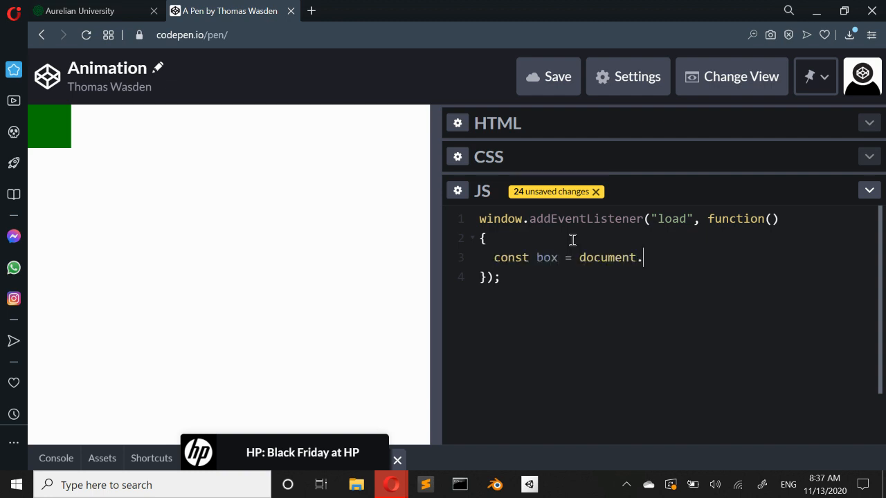
type("getElementBy")
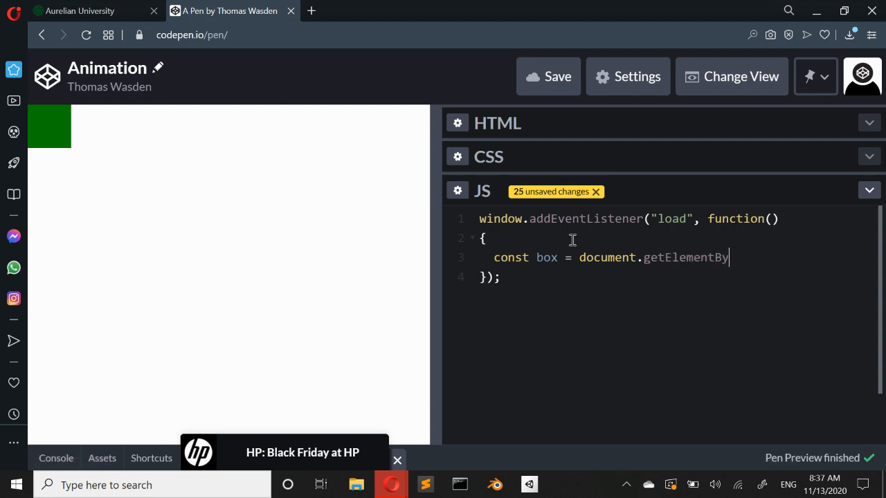
type("Id(\"box\");")
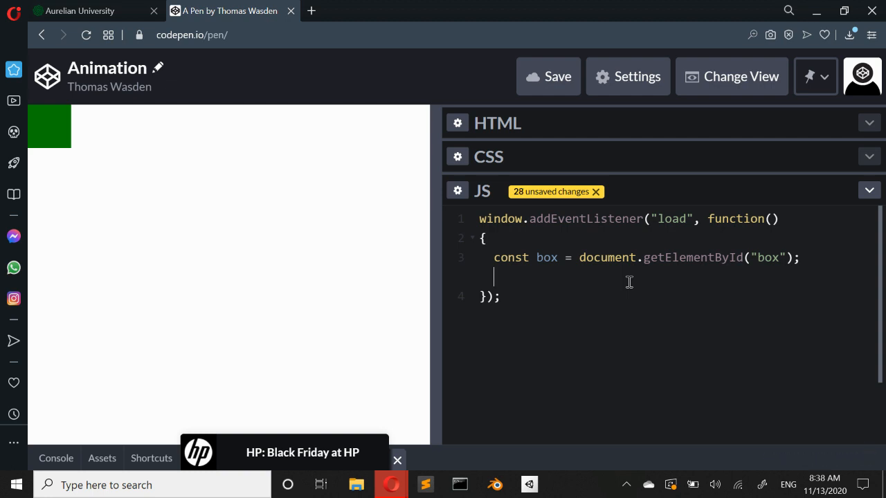
Declare the frame counter with let frame = 0; after removing a stray 'f'.
type("f")
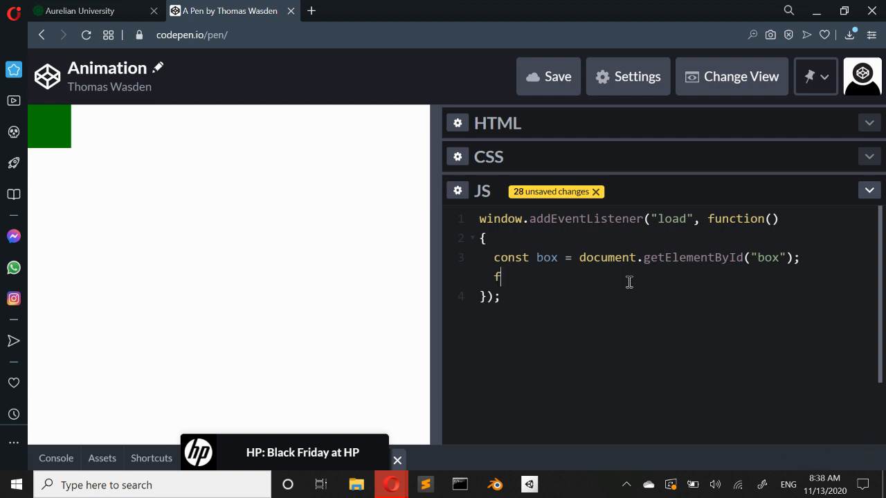
key("Backspace")
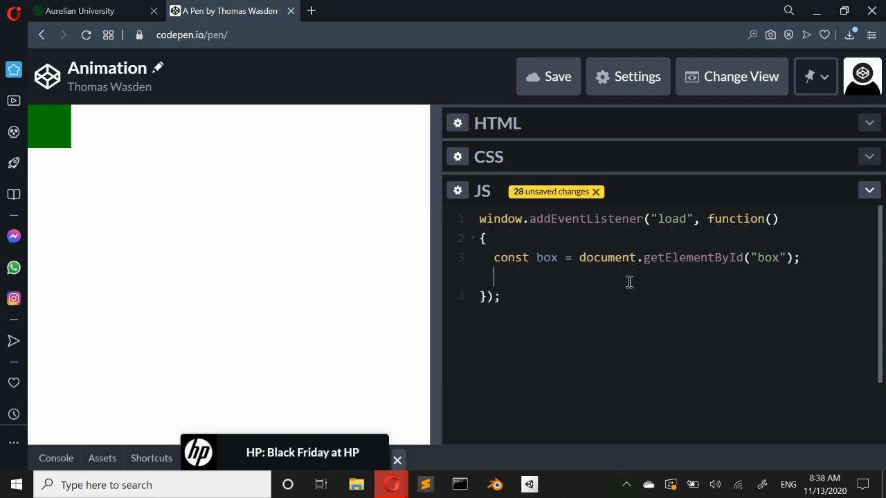
type("let frame = 0")
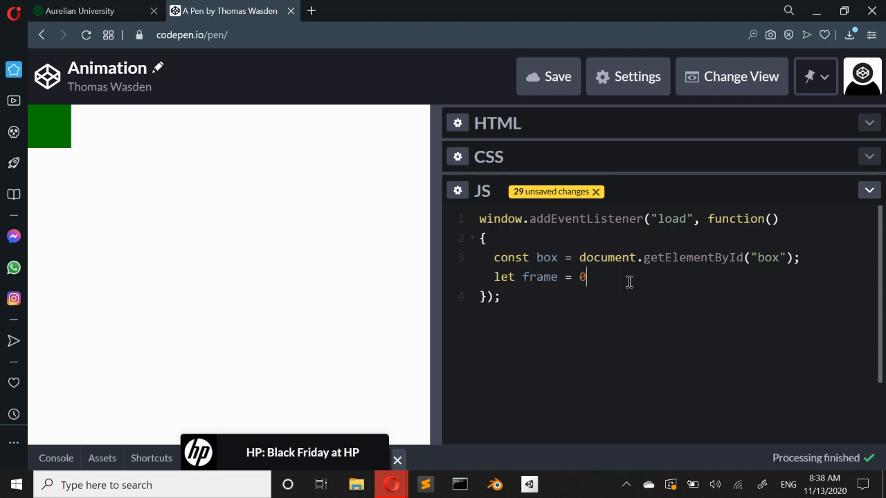
type(";")
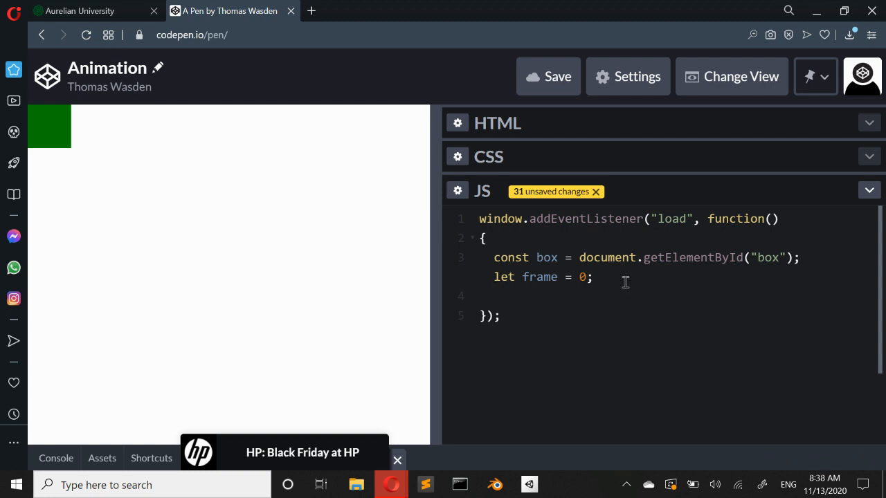
Add const interval = setInterval(function(){}, 50) inside the load handler.
type("const interv")
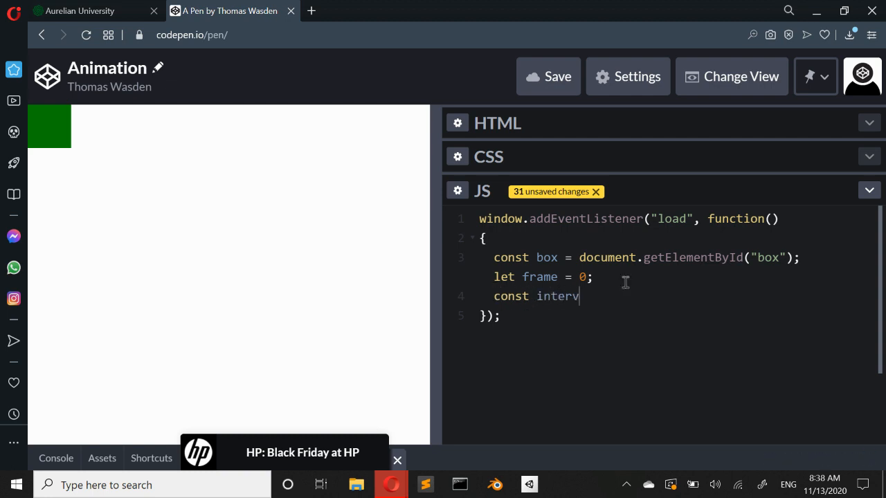
type("al = setInte")
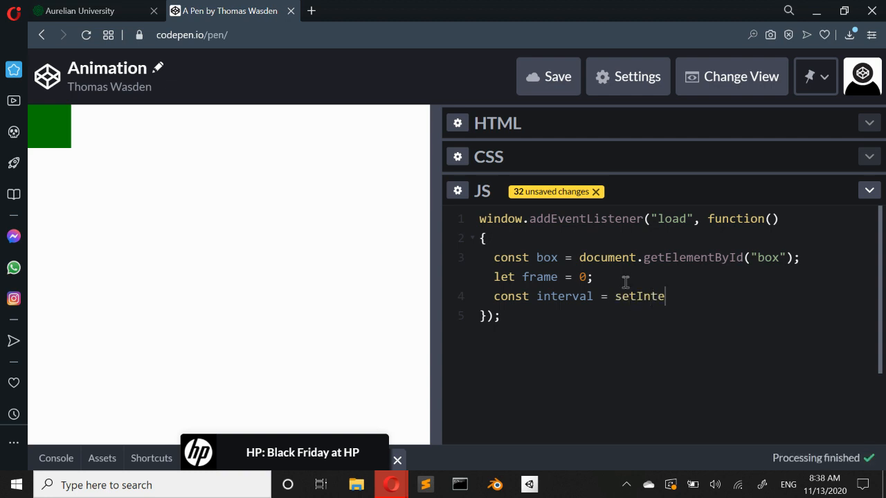
type("rval(fun")
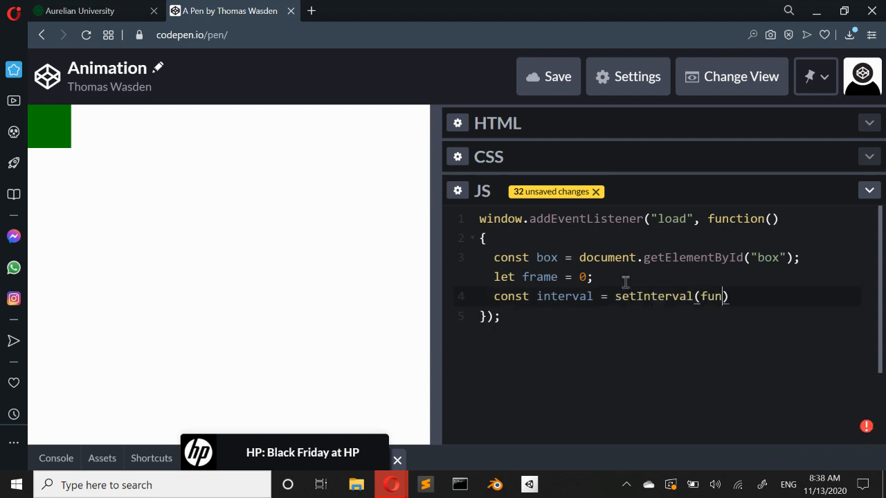
type("function()")
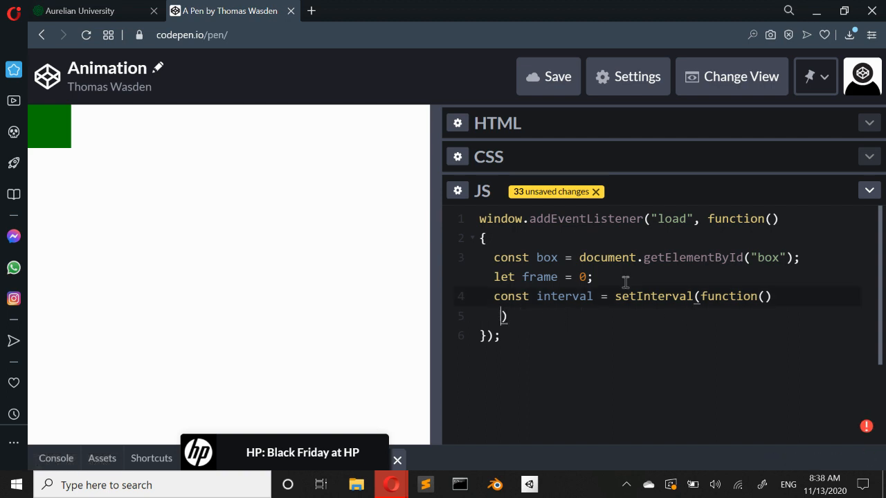
type("{}, 50")
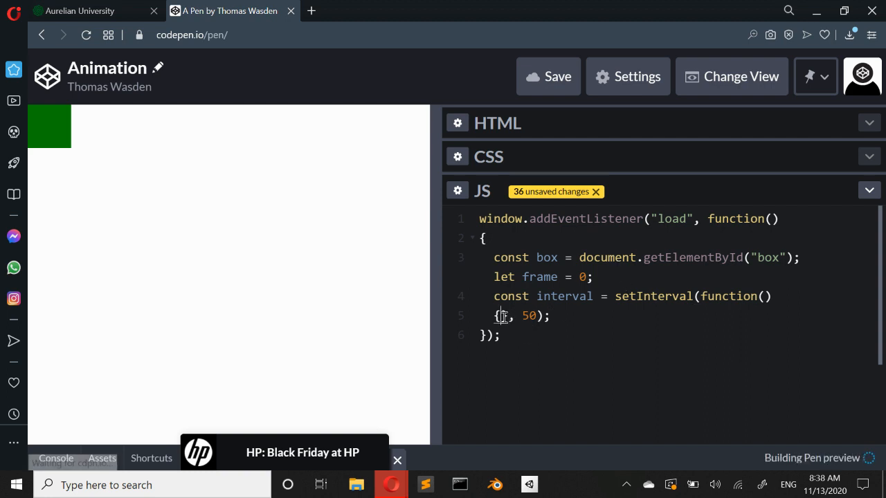
key("Enter")
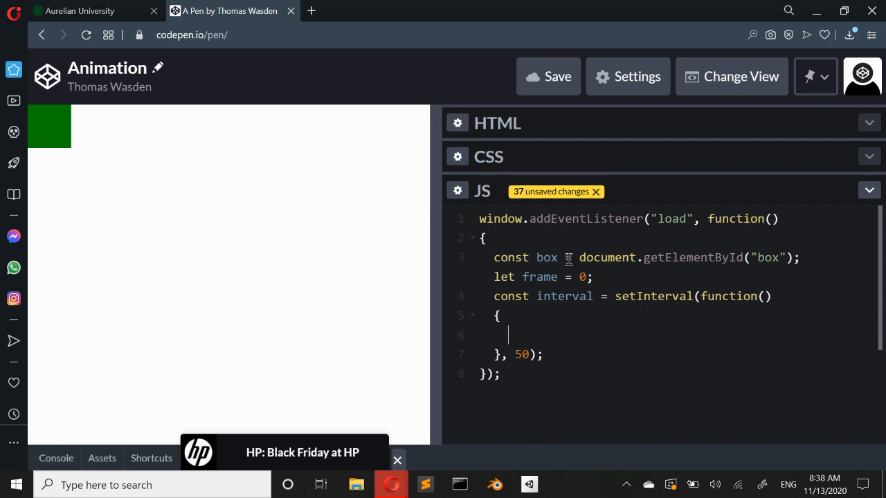
mouse_move(552, 181)
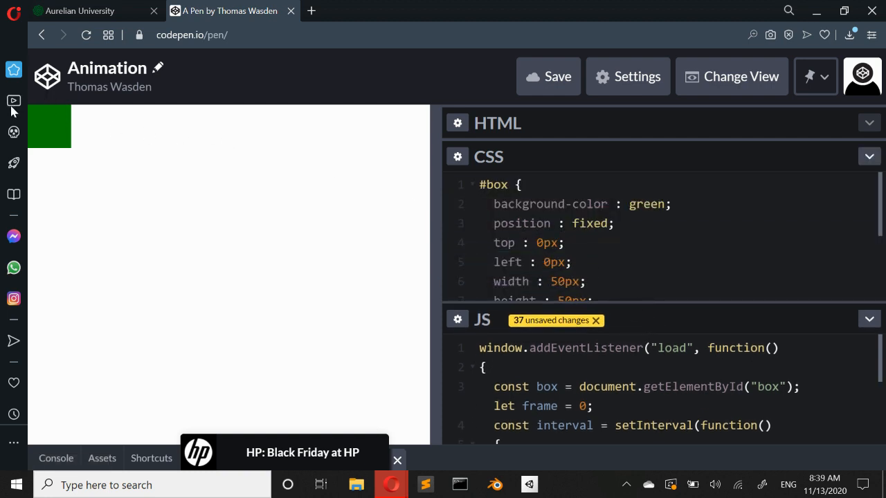
Collapse the CSS panel again and write frame++; inside the interval callback.
left_click(868, 157)
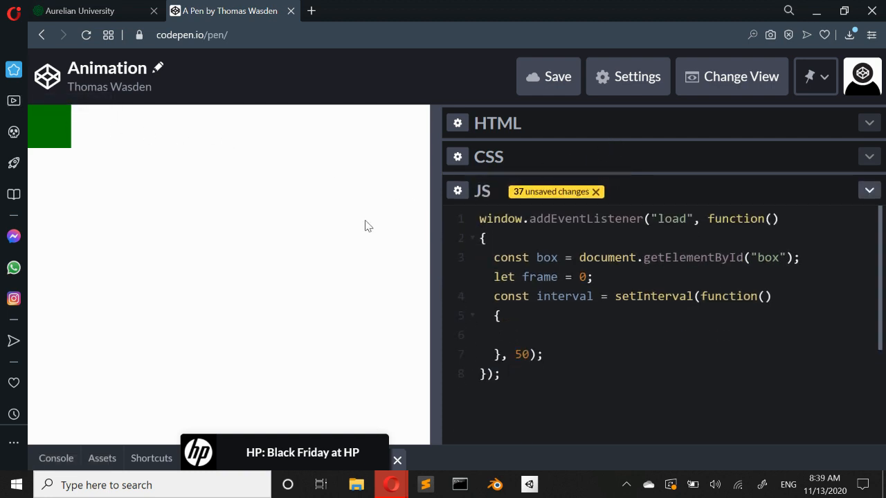
left_click(509, 334)
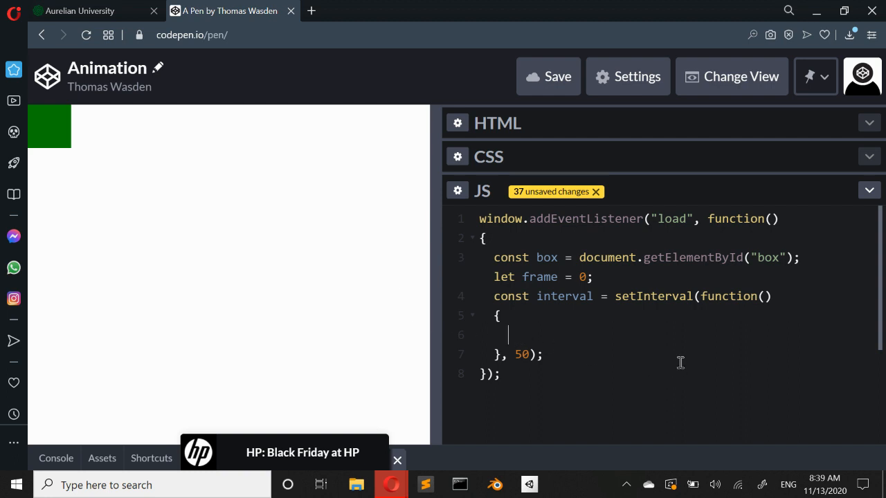
type("froma")
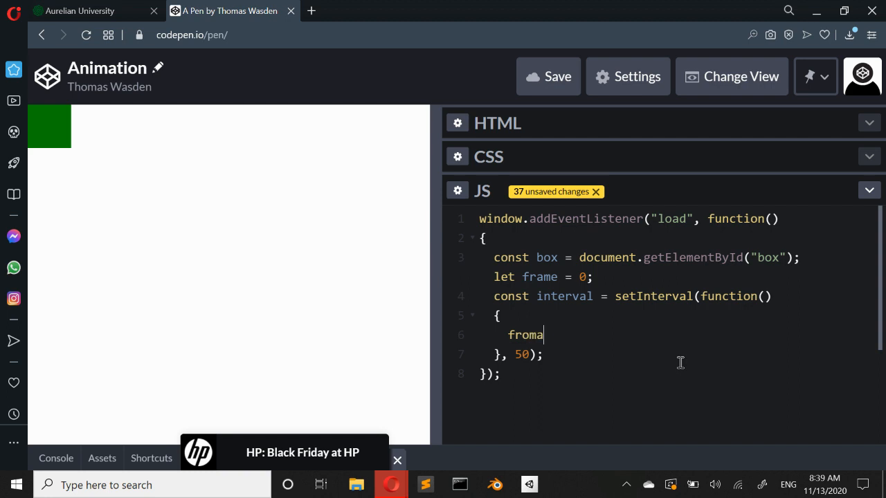
type("frame++")
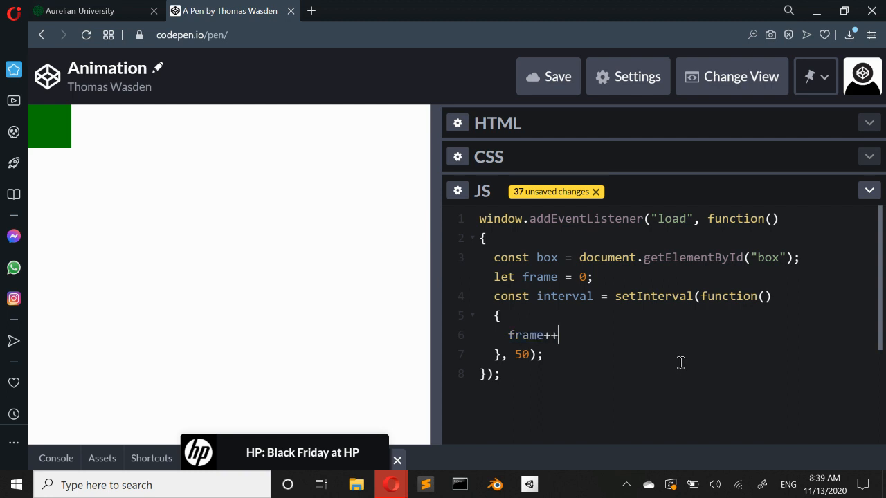
type(";")
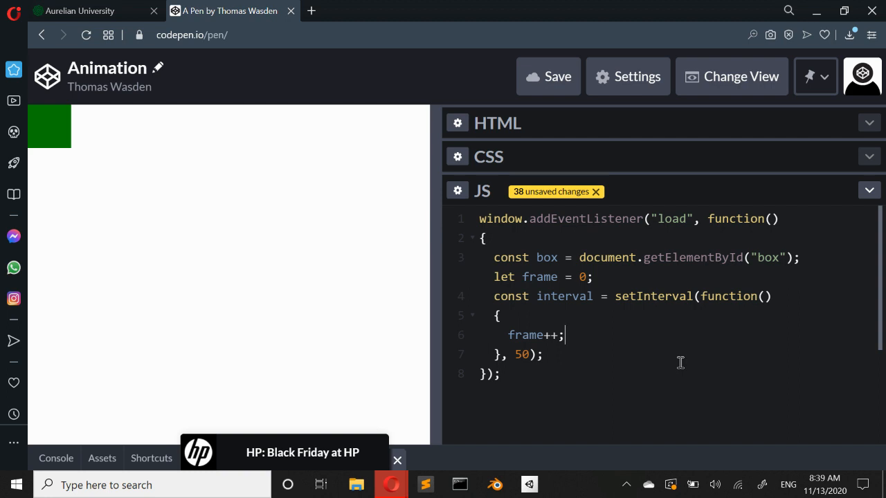
key("enter")
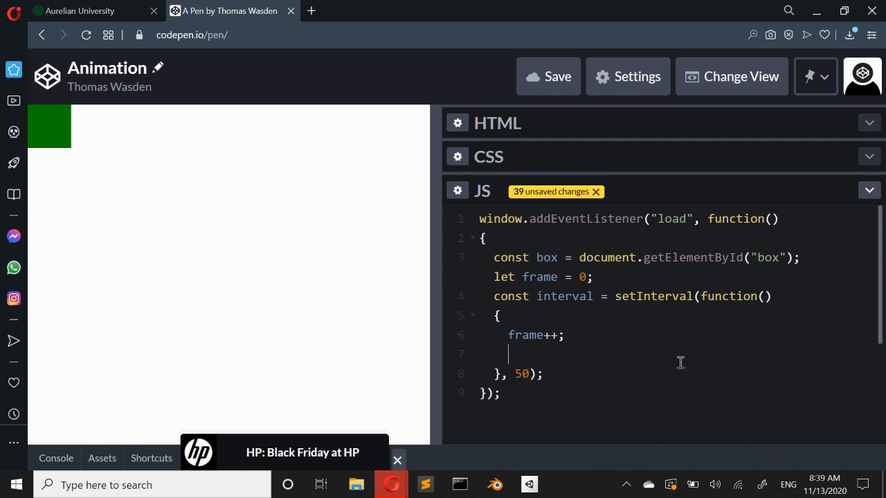
mouse_move(275, 200)
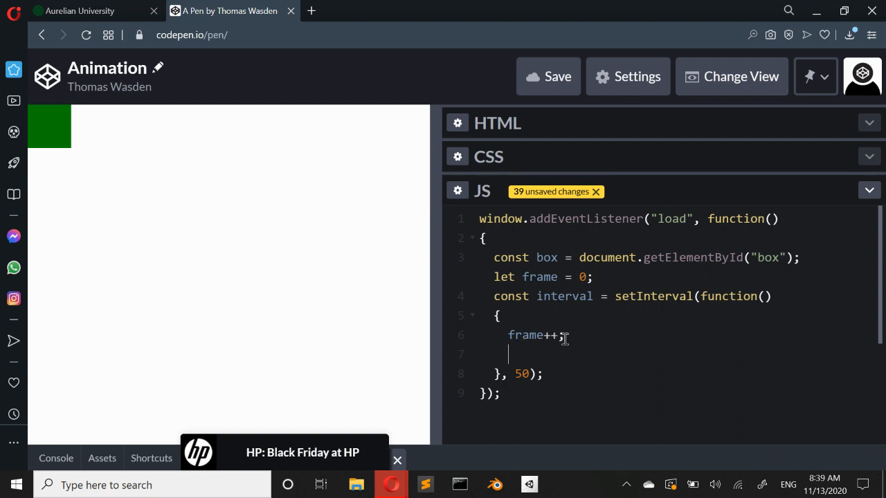
mouse_move(578, 333)
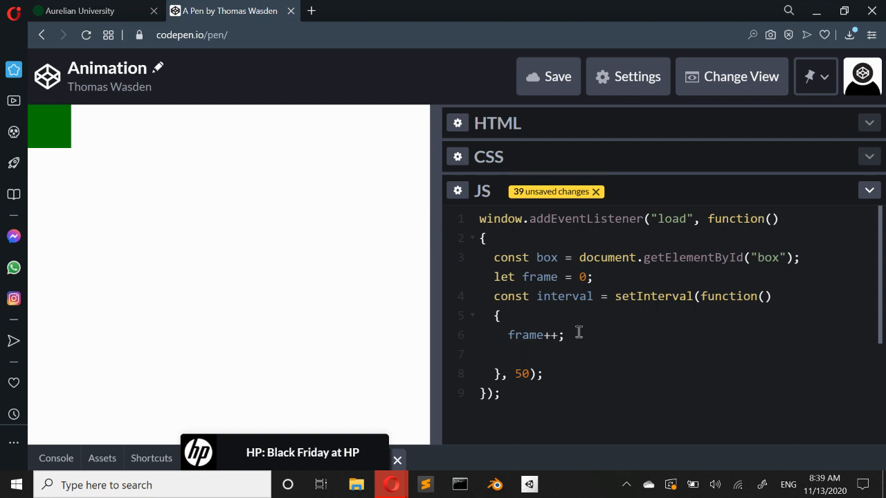
Add an if (frame > 10) block that calls clearInterval(interval);.
type("if (")
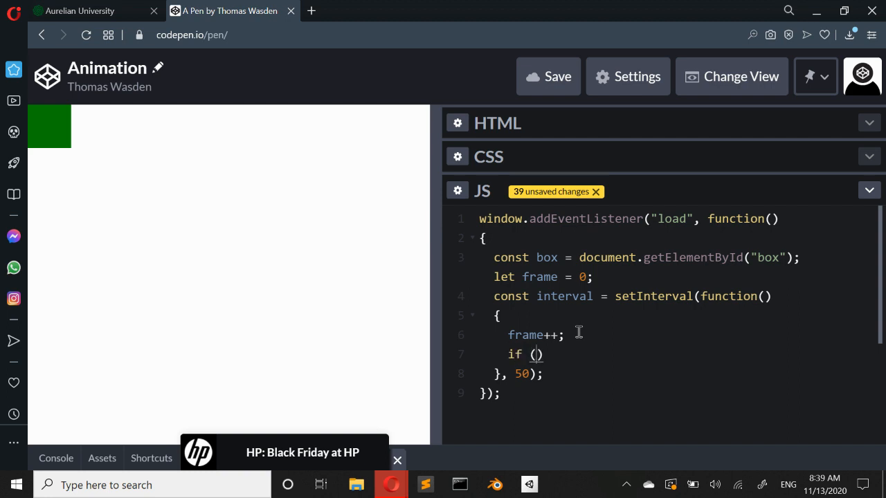
type("frame <")
type("c")
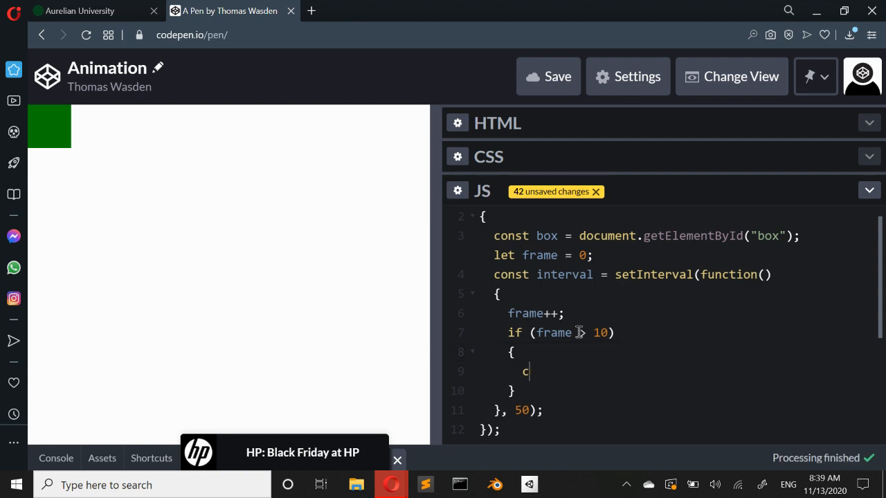
type("learInterval")
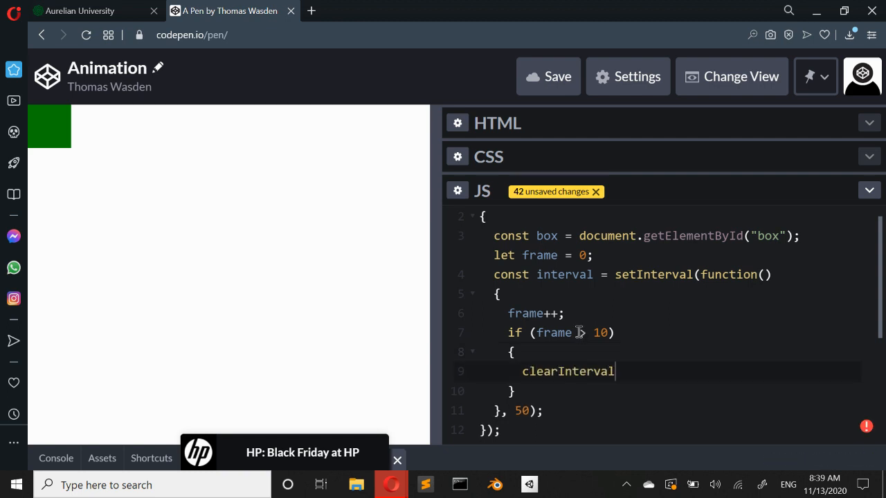
type("()")
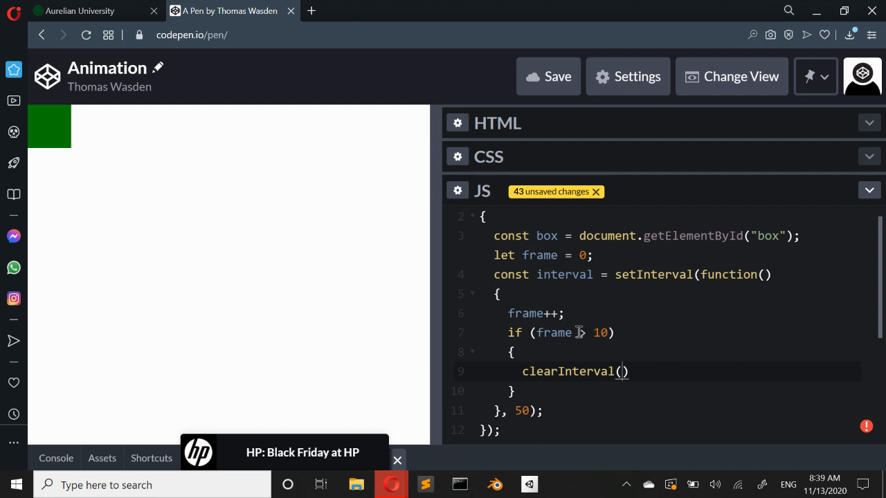
type("interv")
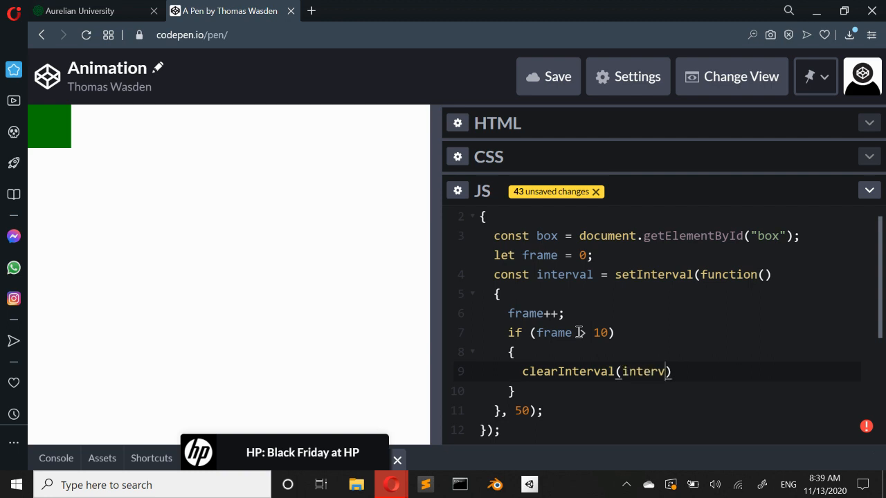
type("al);")
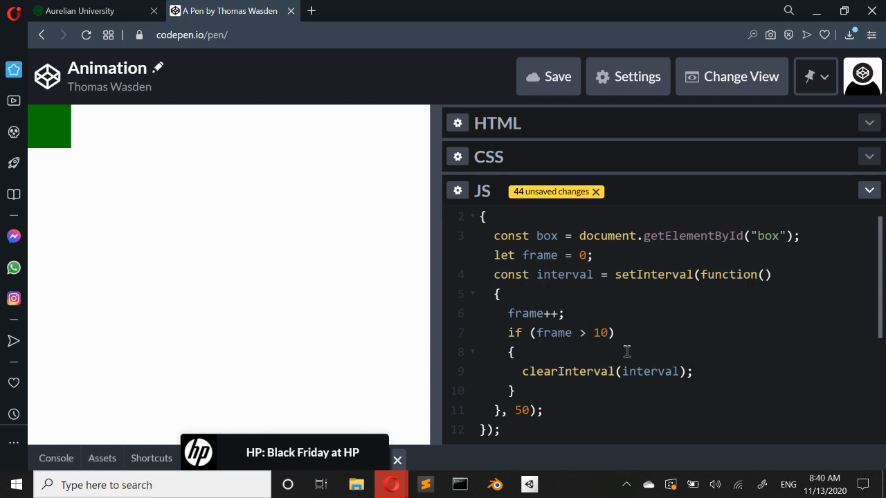
mouse_move(688, 410)
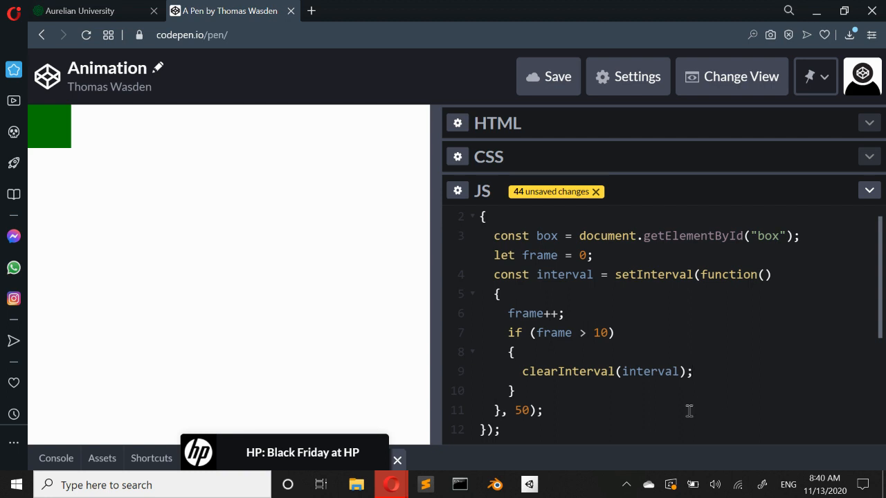
mouse_move(606, 323)
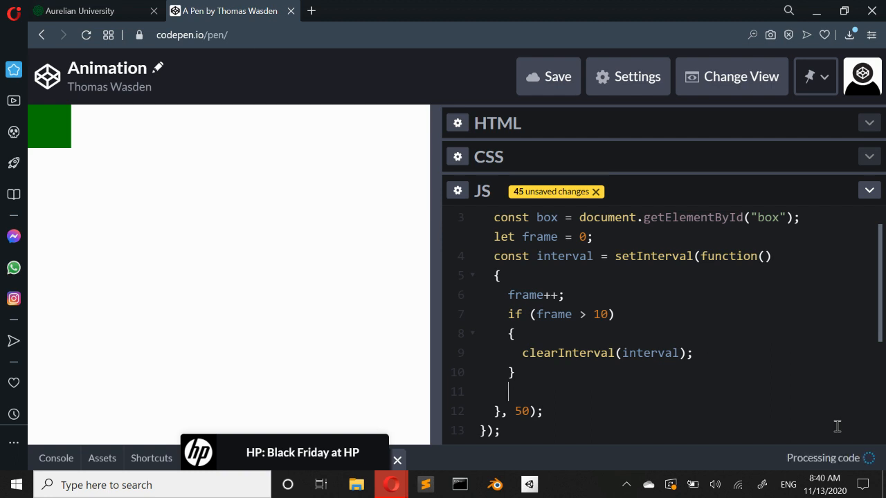
Write box.style.top = (frame * 10) + "px"; and select the (frame * 10) expression.
type("box.style")
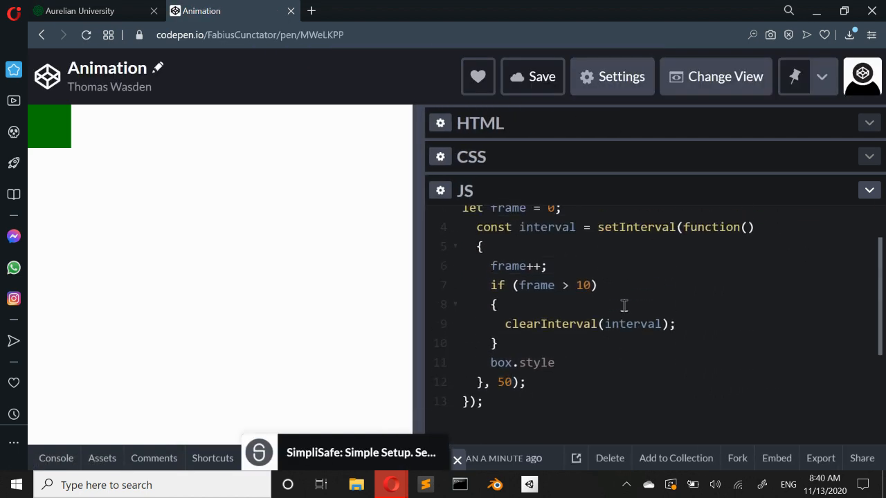
type(".top =")
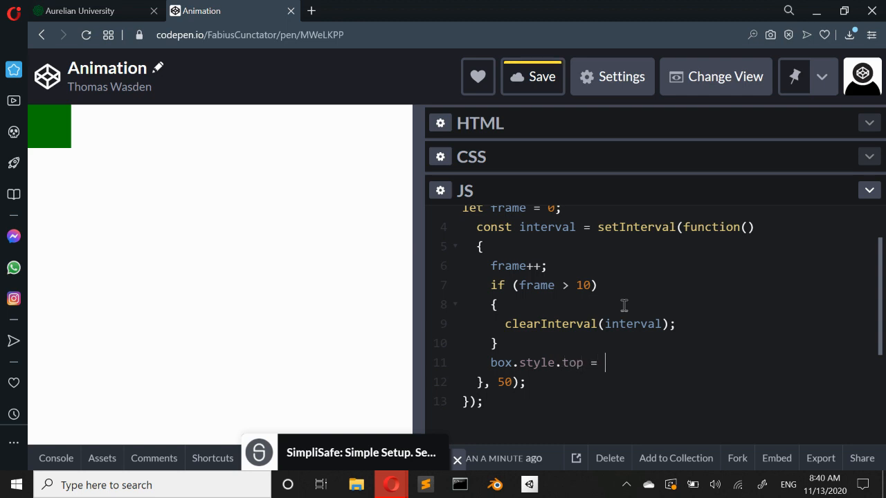
type("()")
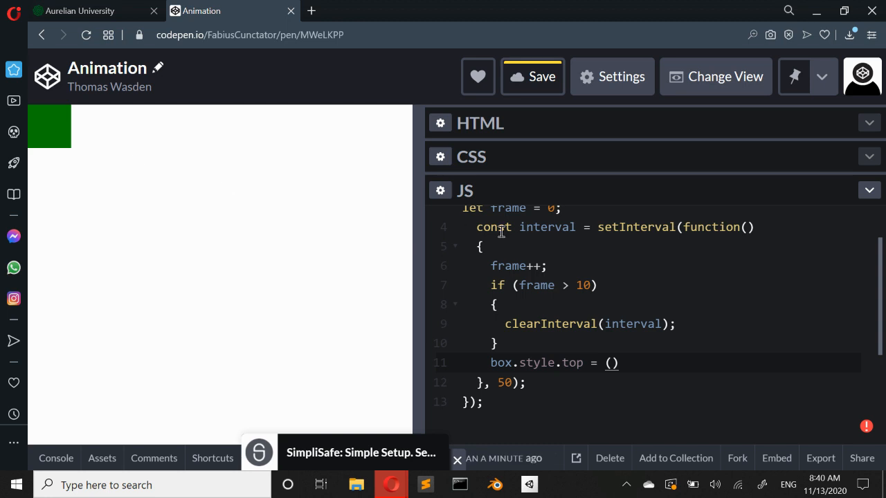
mouse_move(552, 245)
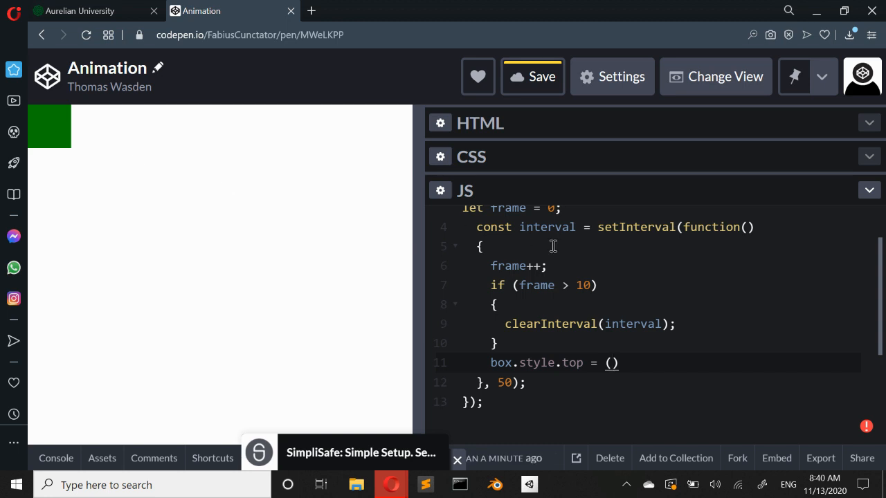
type("frame * 10")
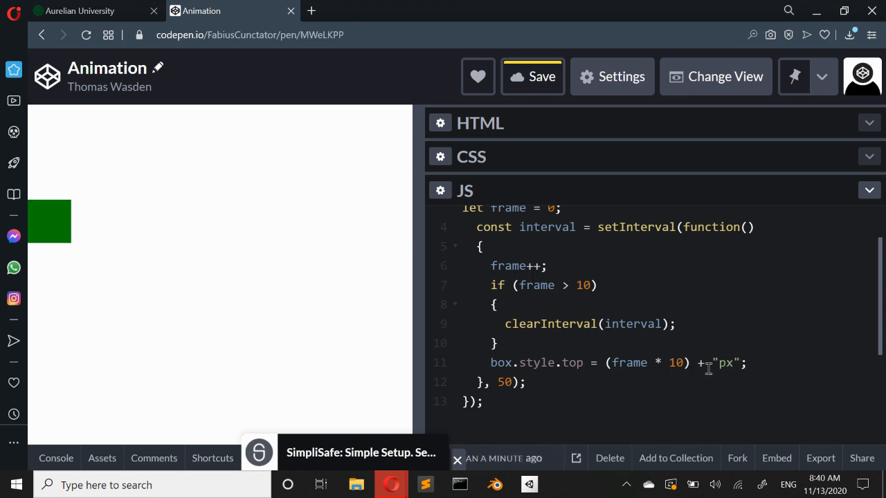
mouse_move(117, 235)
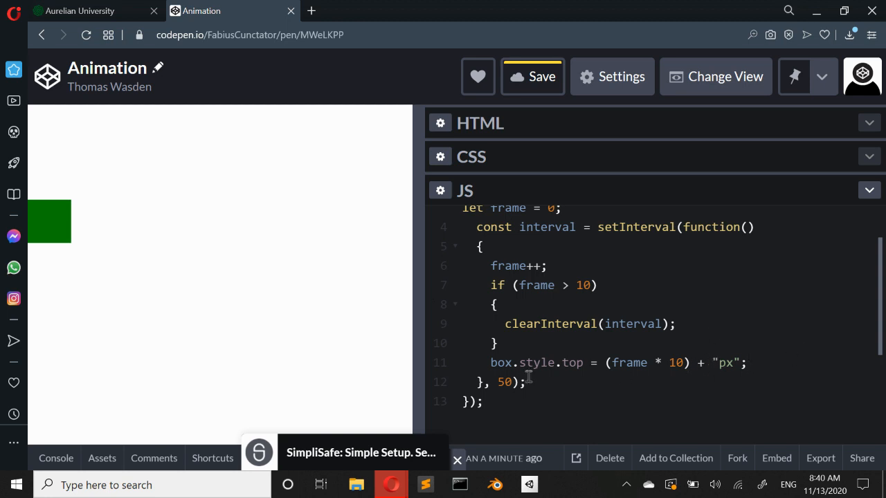
mouse_move(621, 363)
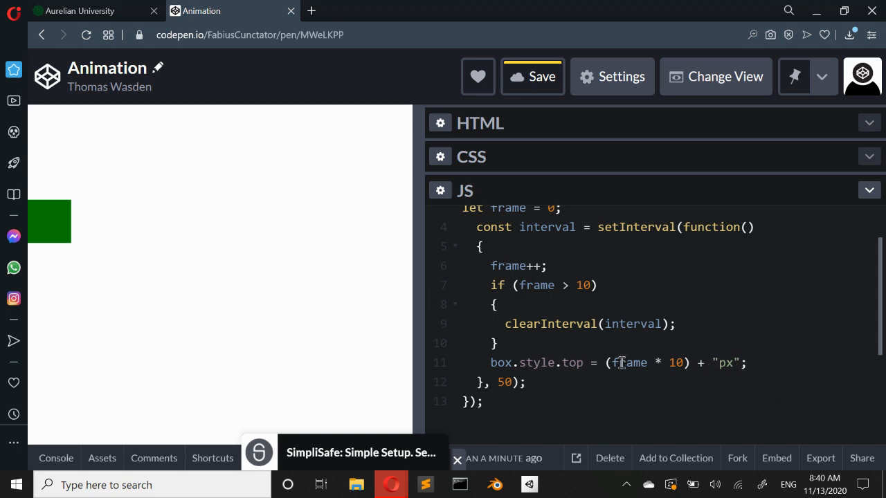
left_click_drag(609, 362, 688, 362)
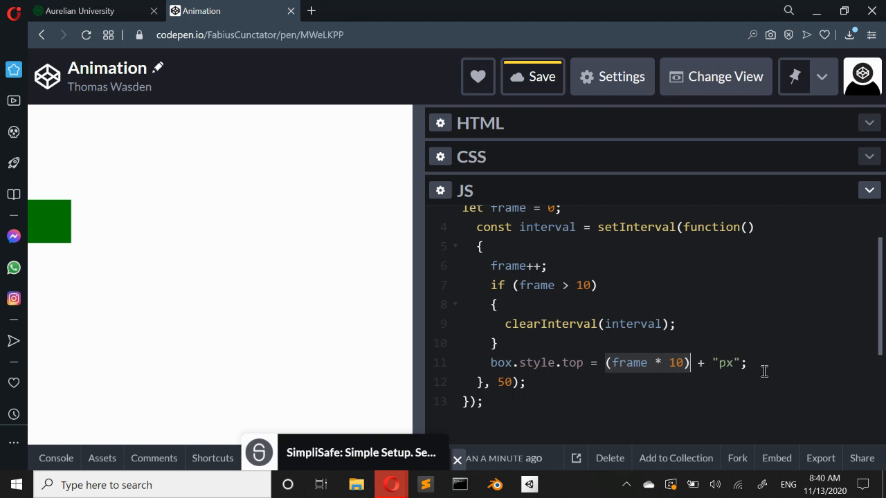
Add box.style.left = (frame * 10) + "px"; on a new line below the top statement.
key("Enter")
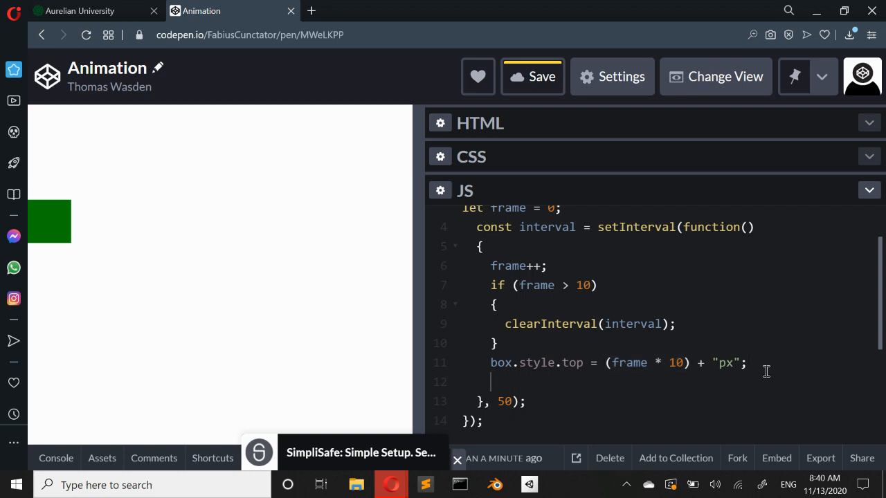
type("box.")
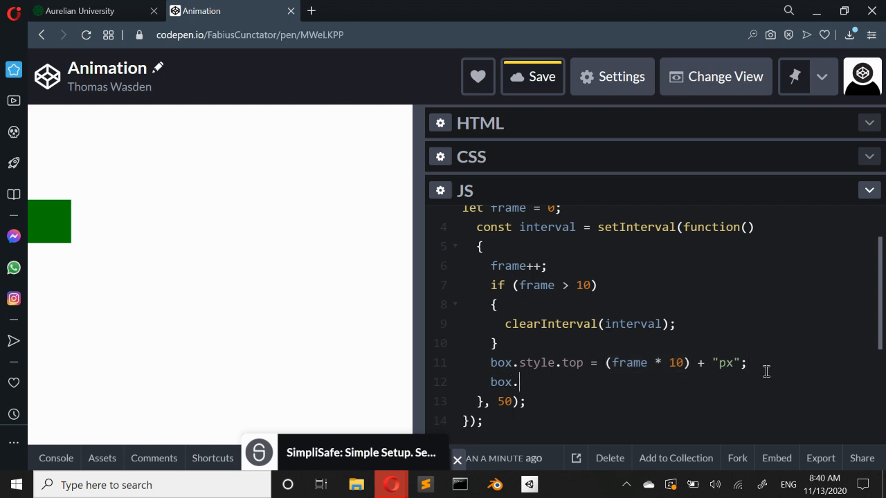
type("style.left = (frame")
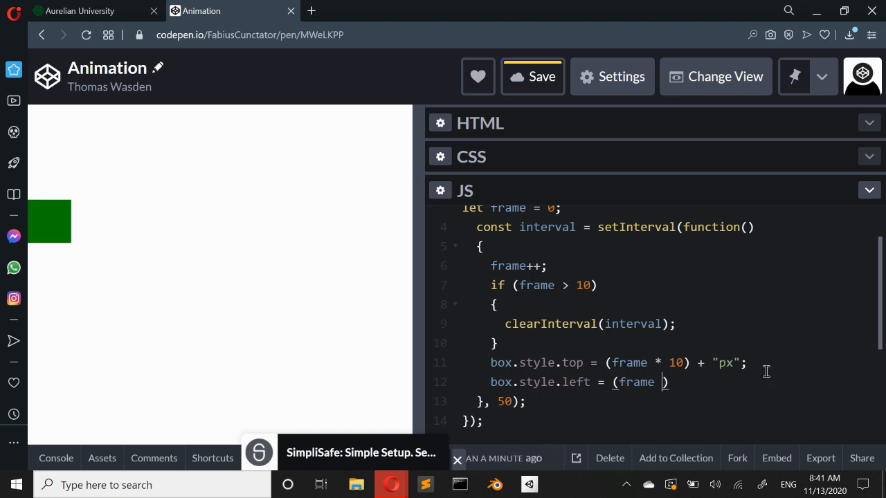
type("* 10")
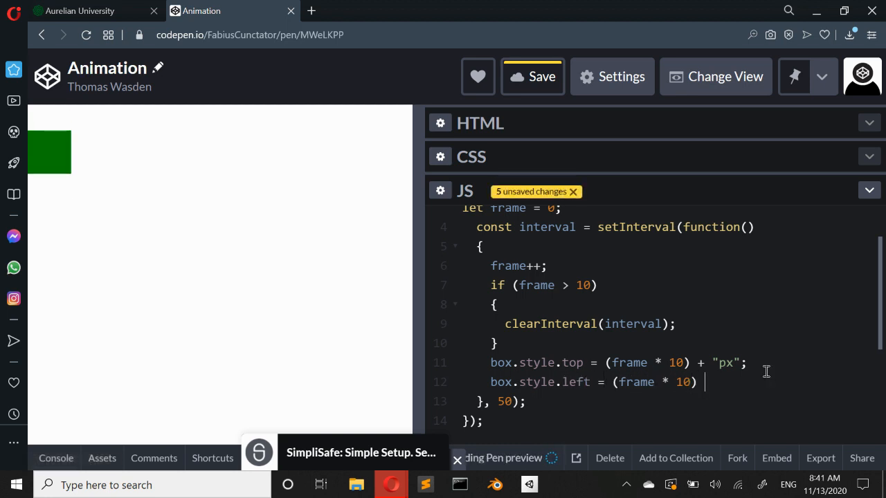
type("+ \"px\";")
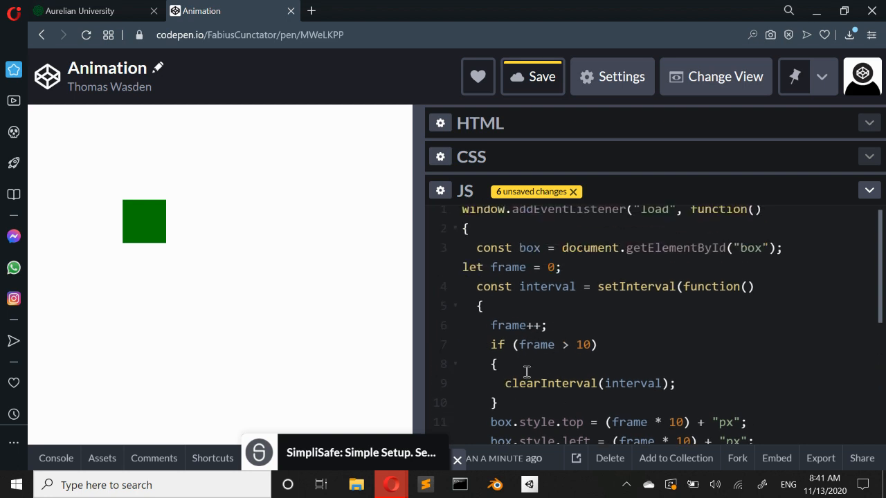
Reset frame = 0 past 20 with clearInterval commented out, then go to the Aurelian University tab.
type("frame =")
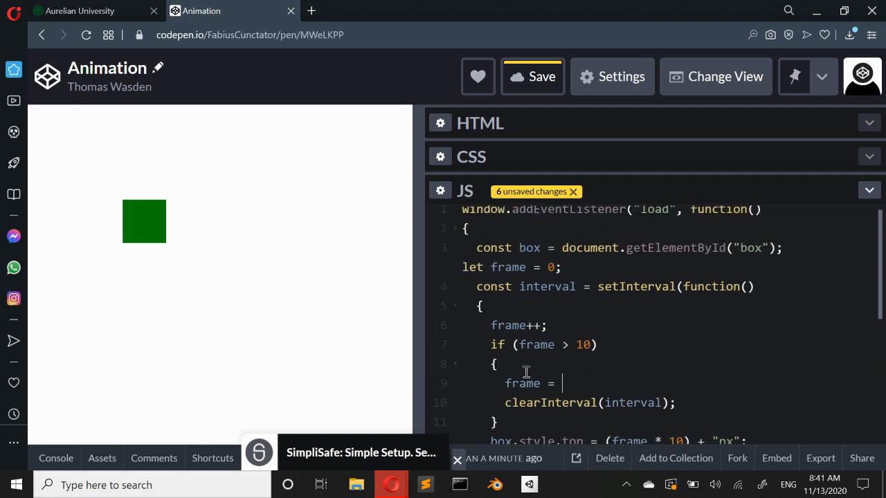
type("0;")
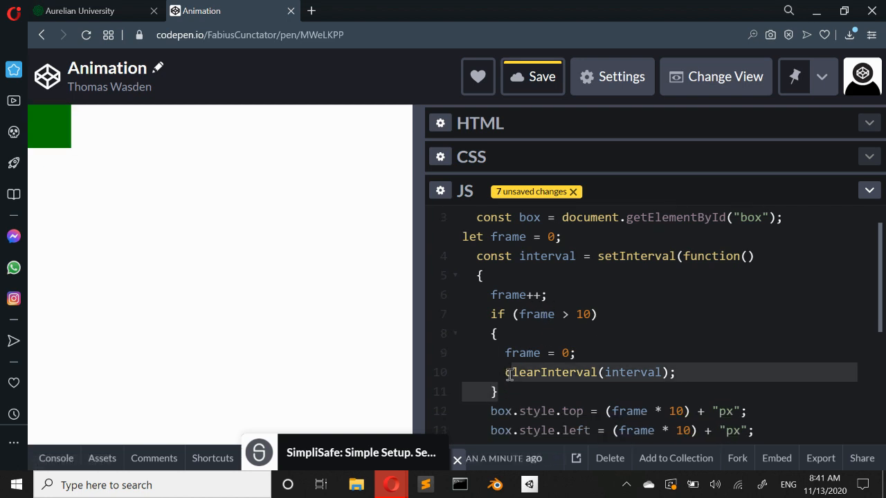
type("//")
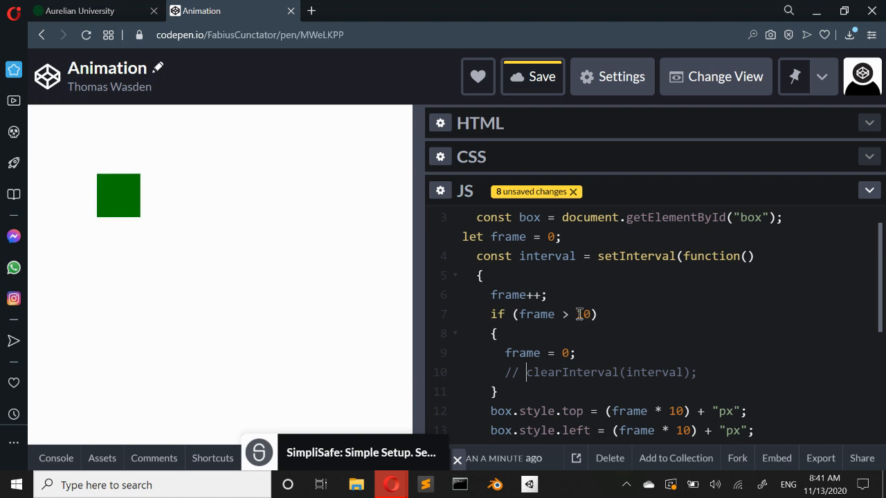
type("20")
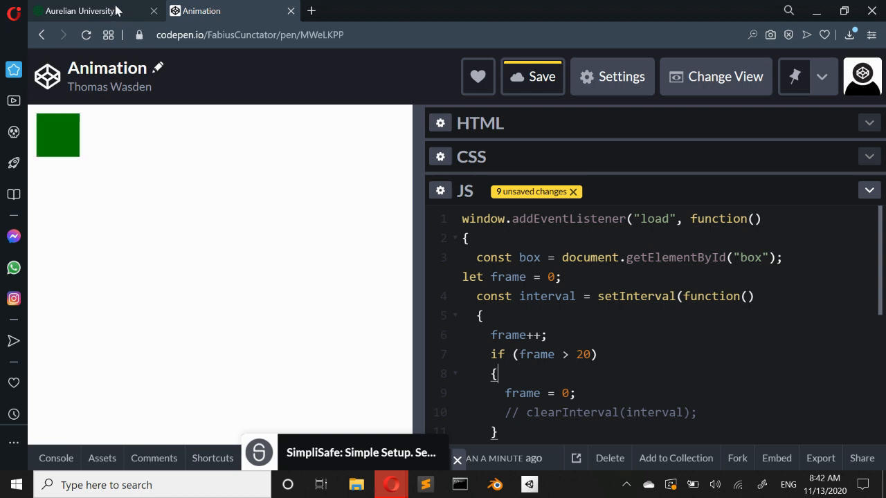
left_click(78, 11)
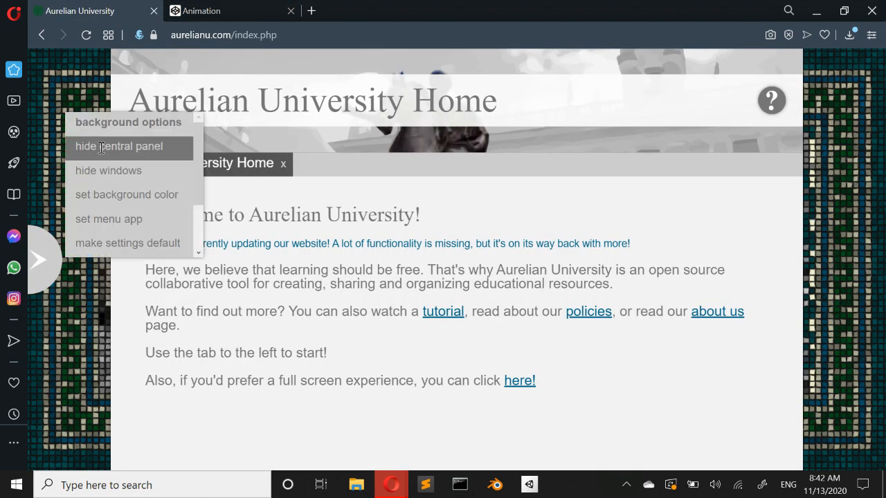